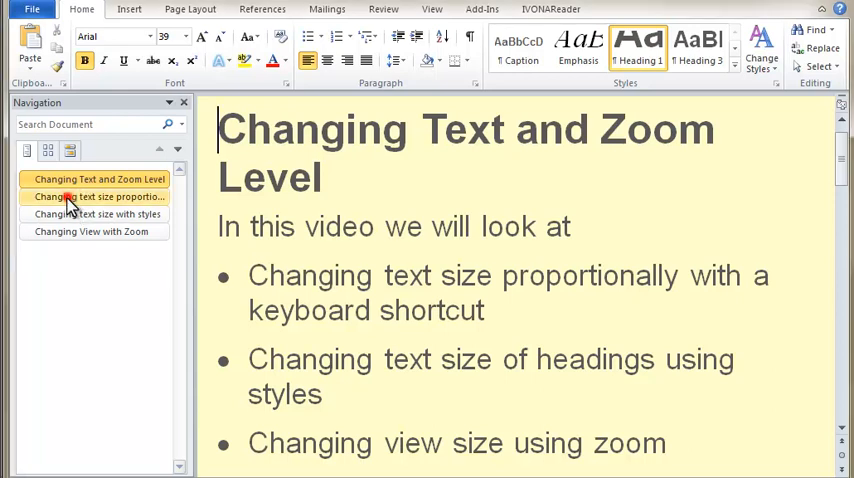
- Jump to the 'Changing text size proportionally' section via the Navigation Pane
left_click(96, 196)
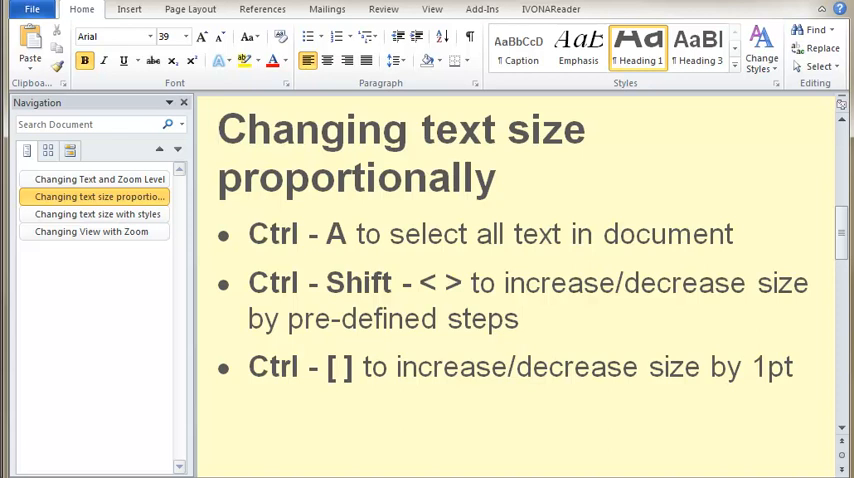
mouse_move(200, 36)
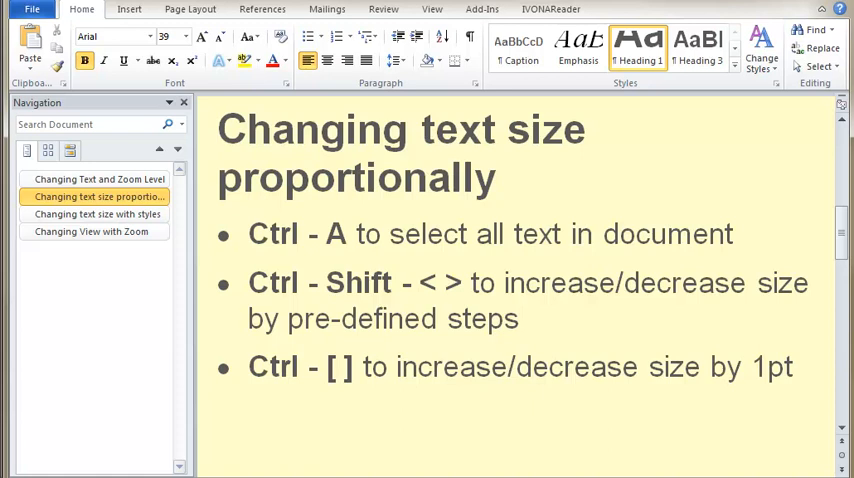
- Select all text, shrink it with Ctrl+Shift+<, then grow it a point with Ctrl+]
left_click(216, 128)
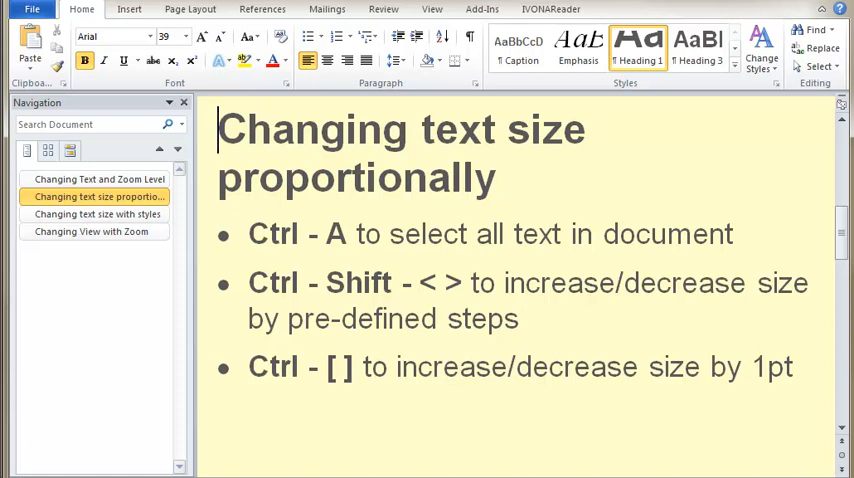
key("ctrl")
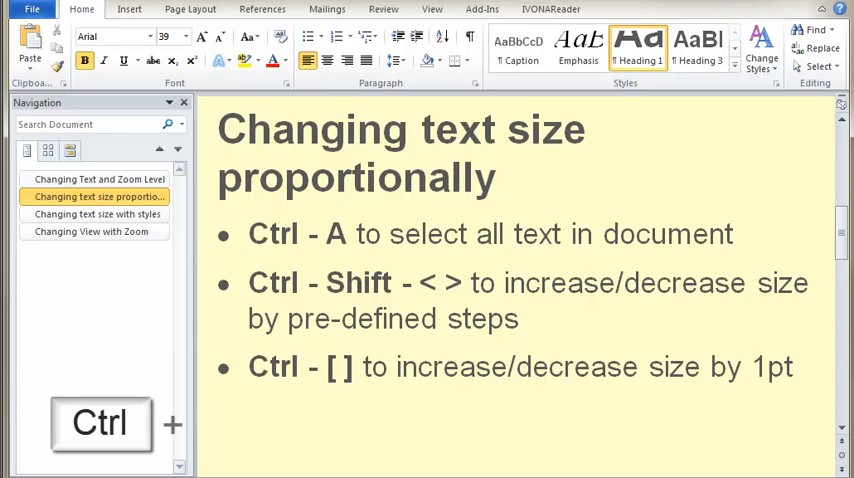
key("ctrl+a")
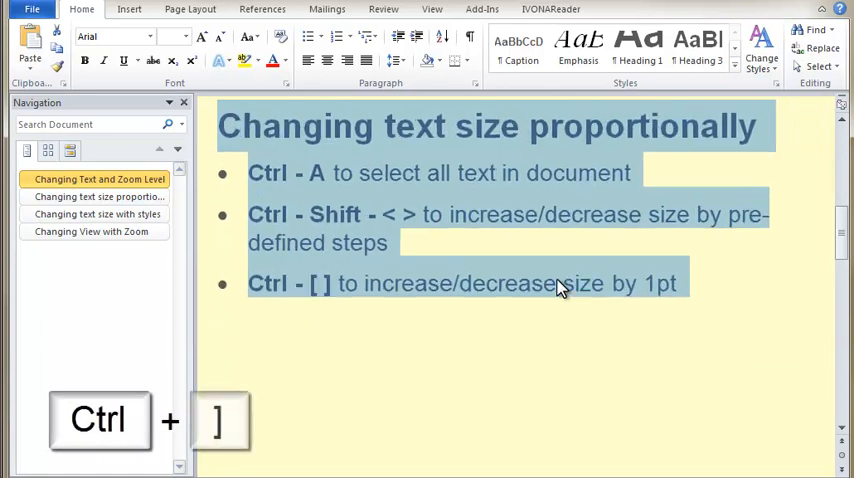
key("ctrl+]")
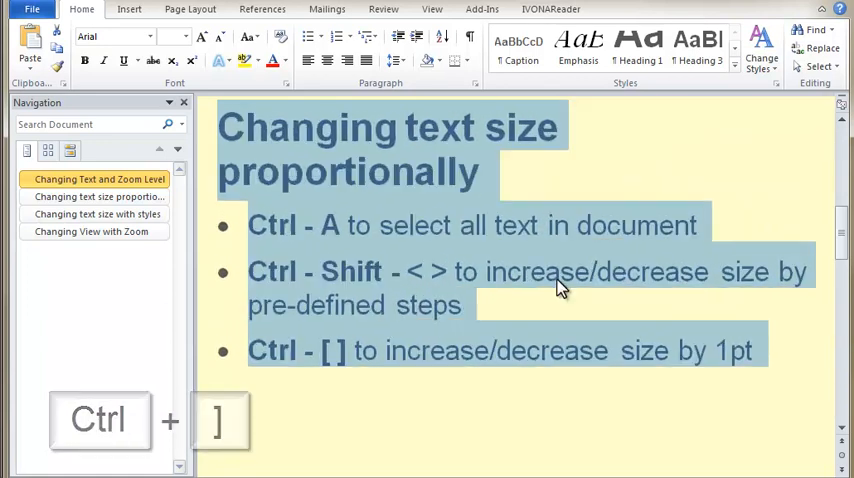
left_click(96, 212)
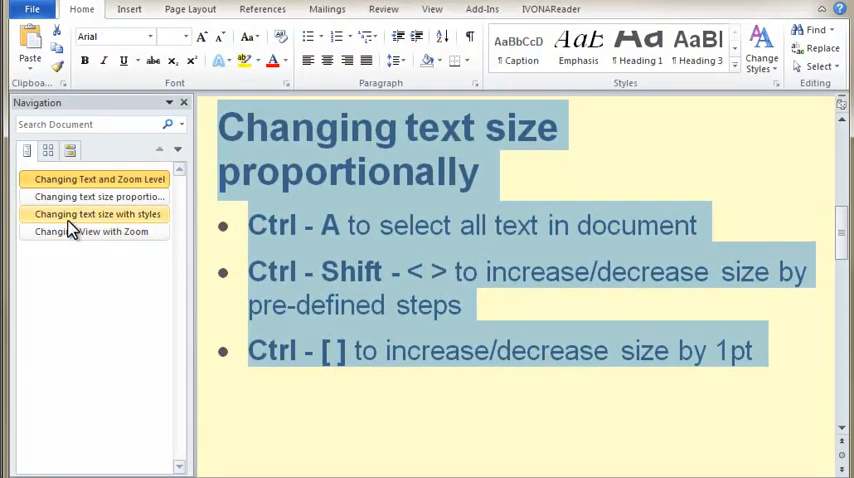
- Jump to the 'Changing text size with styles' section via the Navigation Pane
left_click(96, 214)
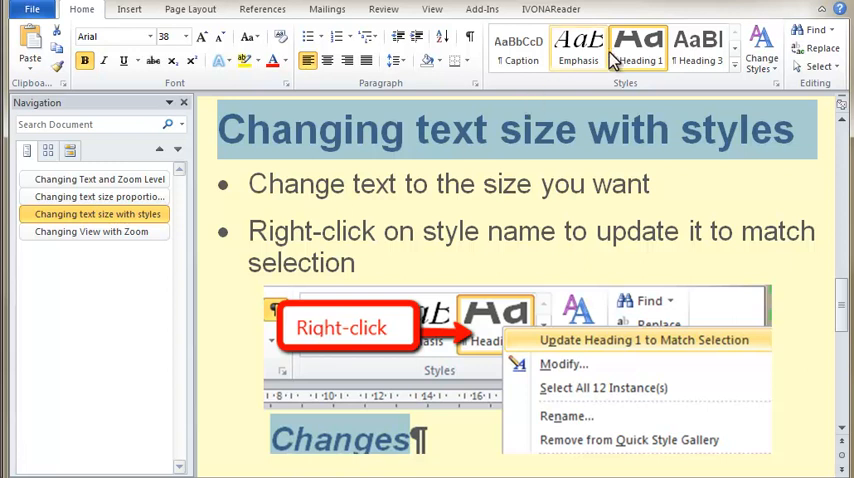
mouse_move(640, 44)
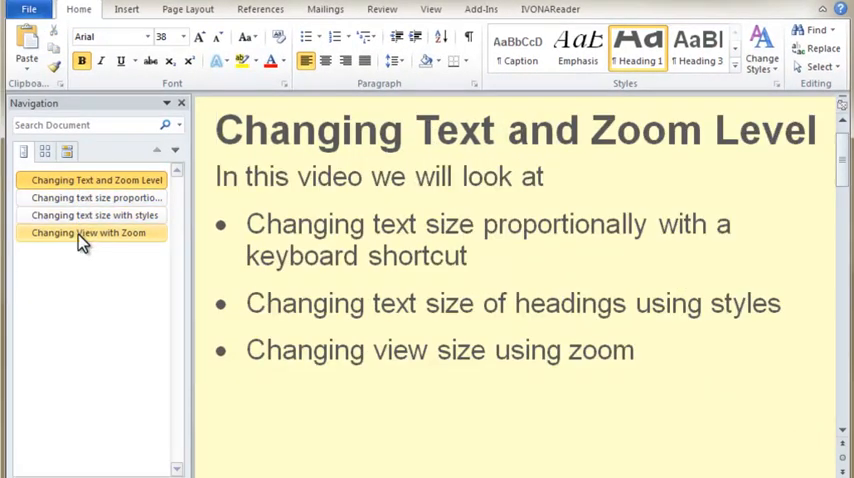
left_click(96, 216)
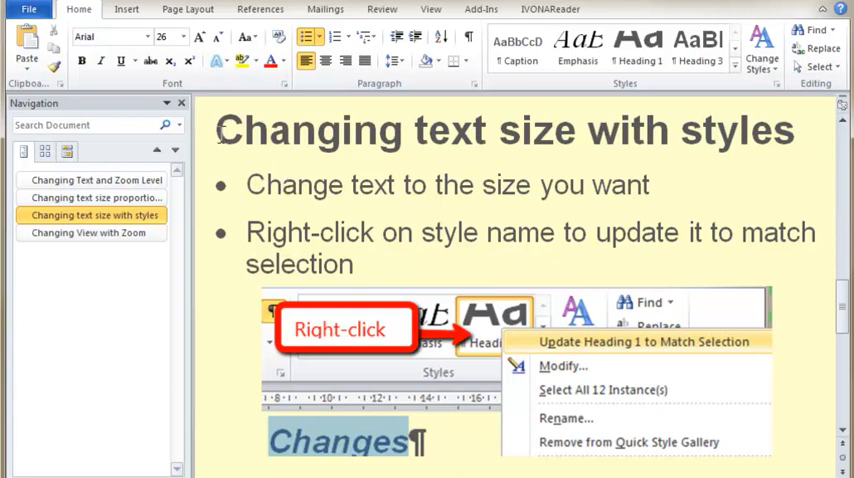
- Jump to the 'Changing View with Zoom' section and place the cursor there
left_click(88, 232)
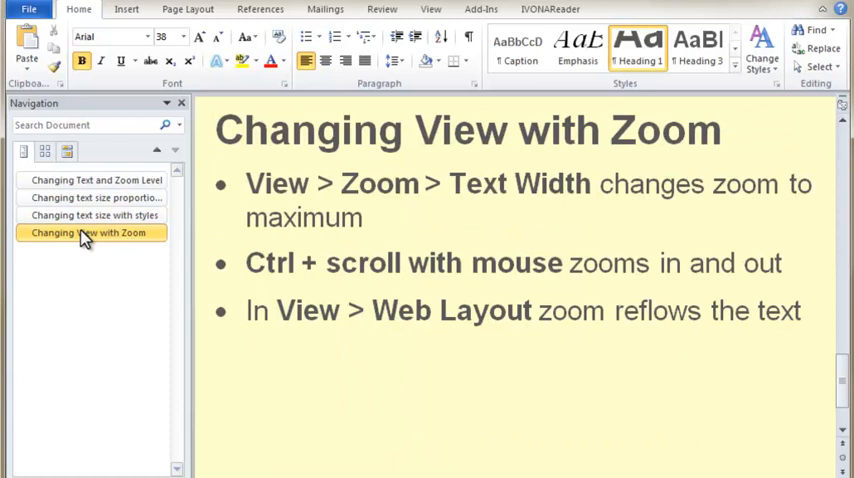
left_click(216, 128)
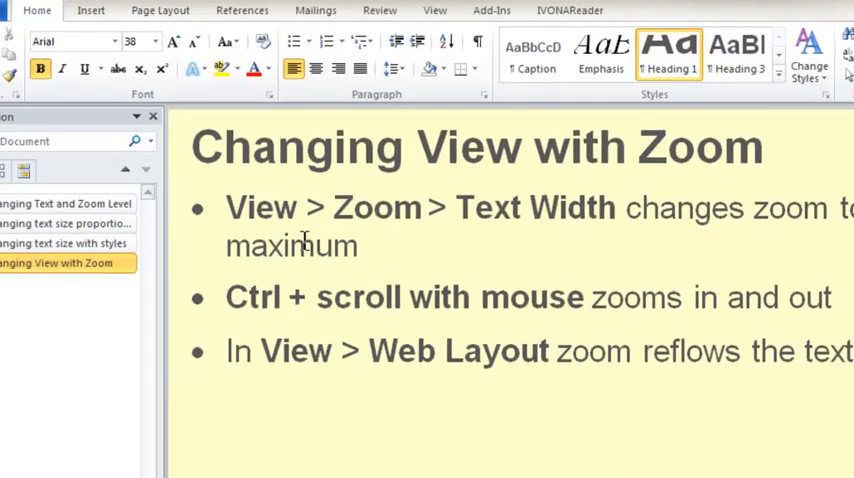
- Set the zoom to Text width from the View ribbon's Zoom dialog
left_click(434, 10)
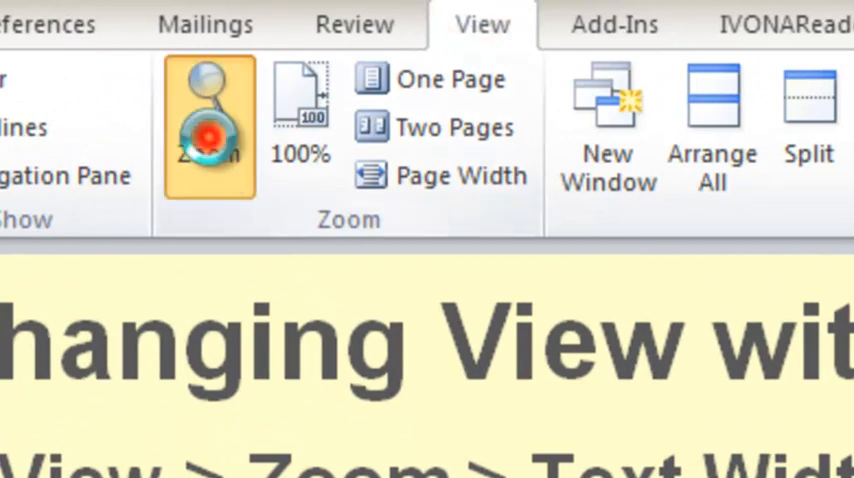
left_click(208, 120)
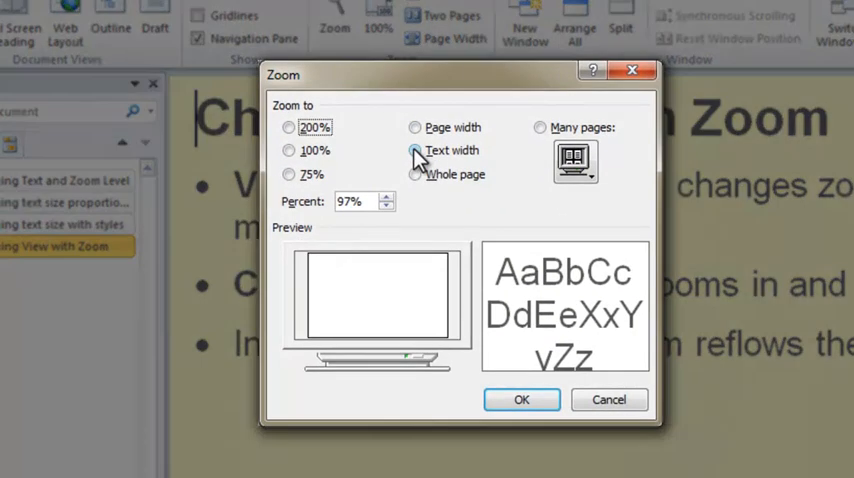
left_click(416, 150)
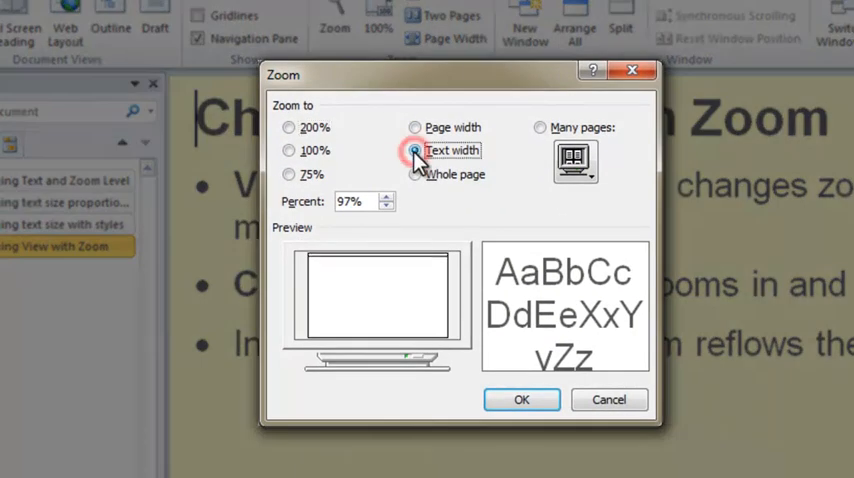
left_click(520, 400)
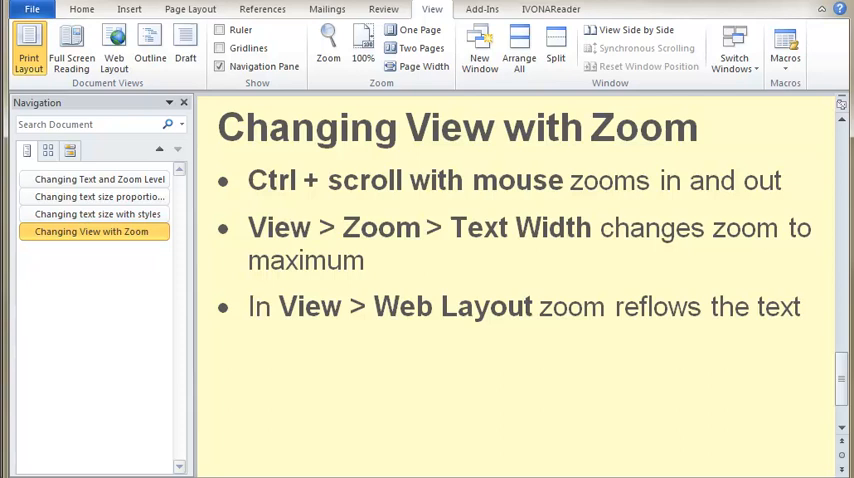
- Zoom in with Ctrl and the mouse wheel so the section's text appears larger
left_click(220, 128)
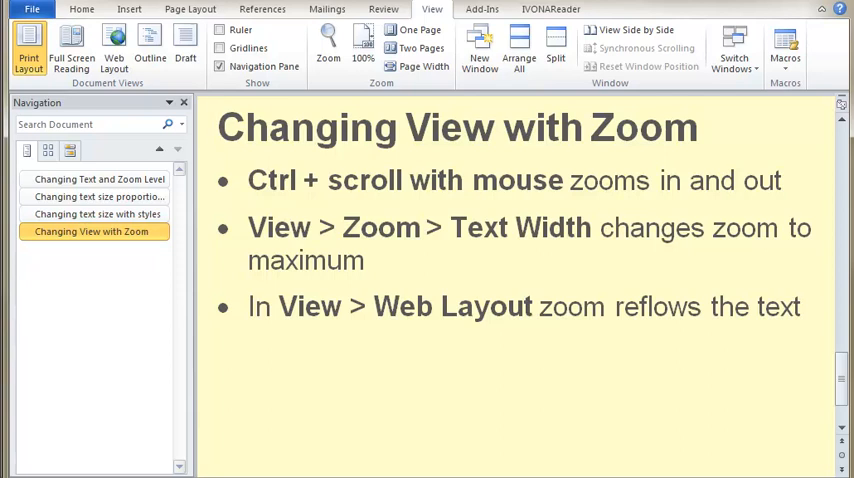
left_click(218, 128)
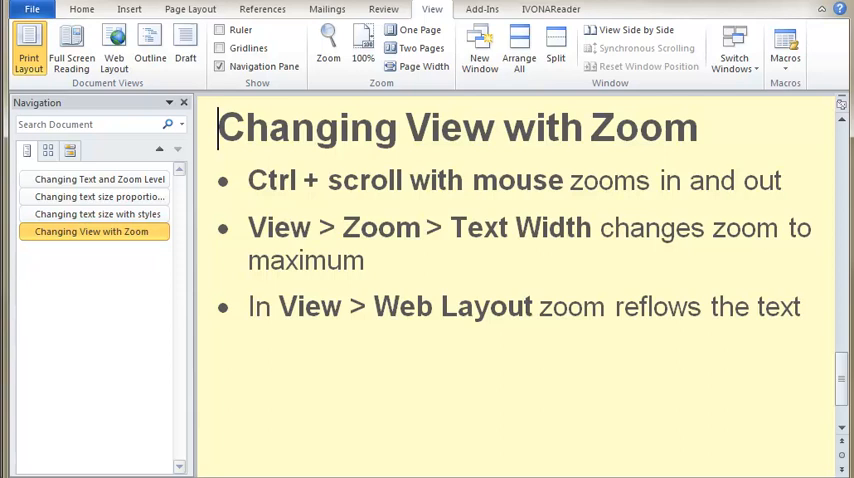
key("ctrl")
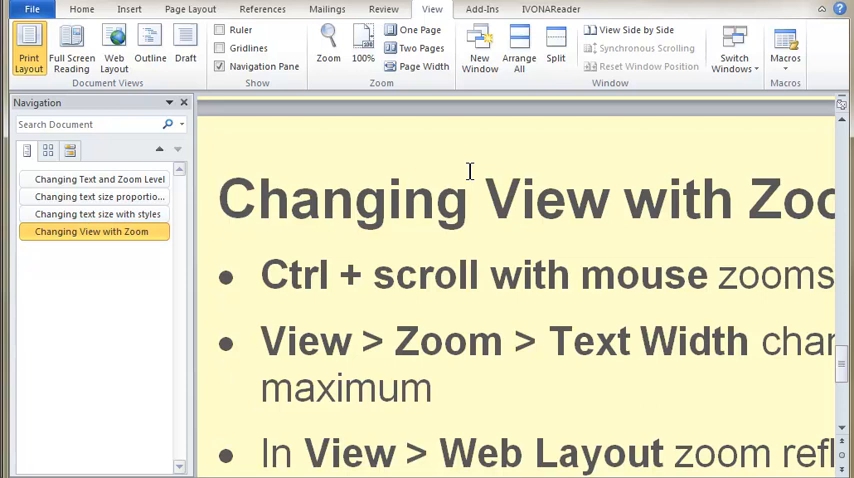
mouse_move(470, 180)
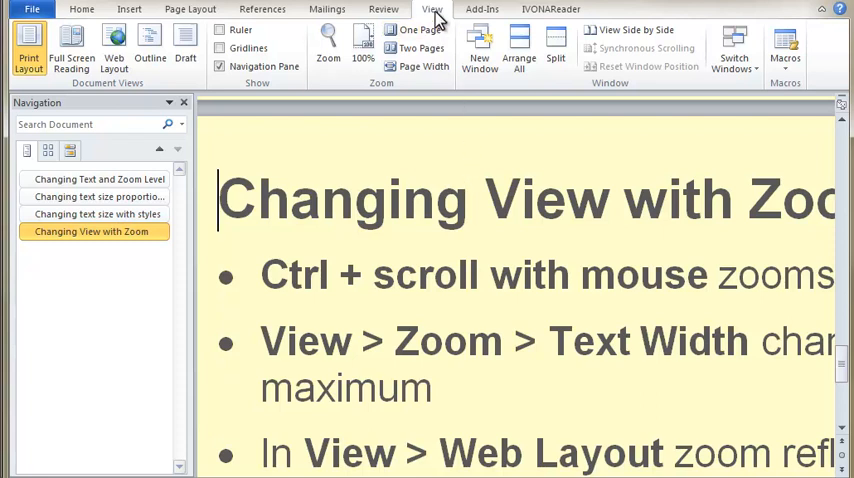
- Fit the zoom to Text width, then switch to Web Layout so the text reflows
left_click(328, 44)
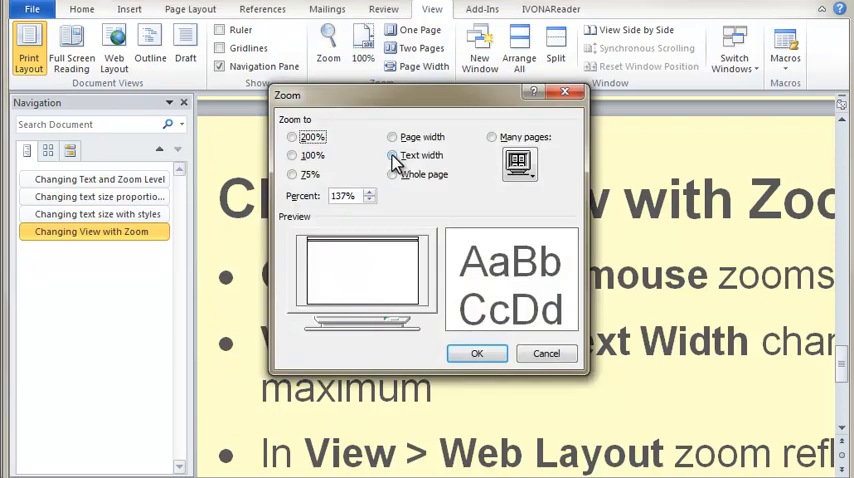
left_click(476, 352)
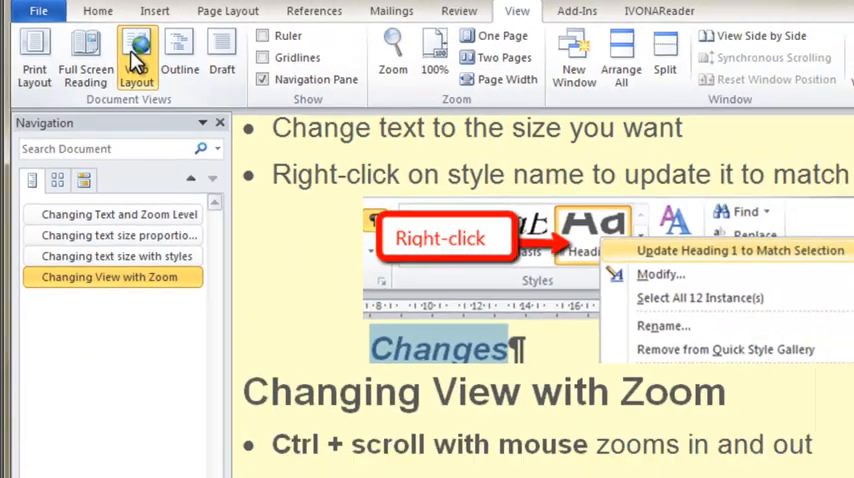
- Scroll through the Web Layout view and switch back to Print Layout
left_click(114, 42)
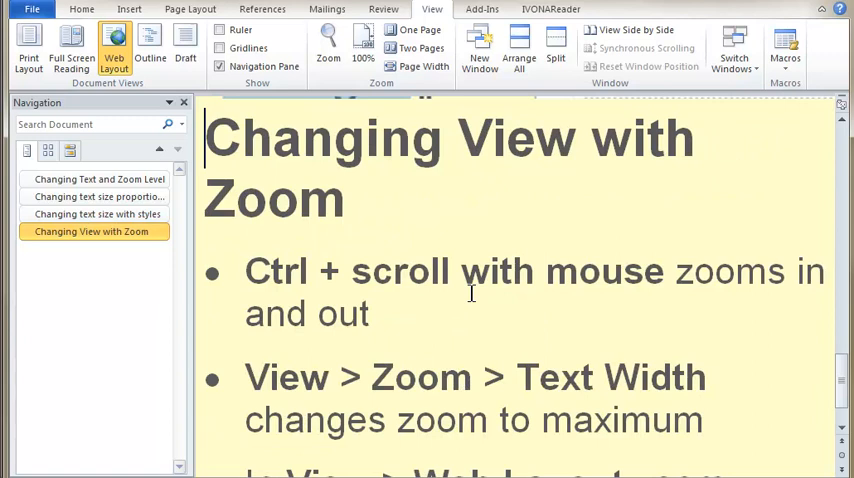
scroll("down", 3)
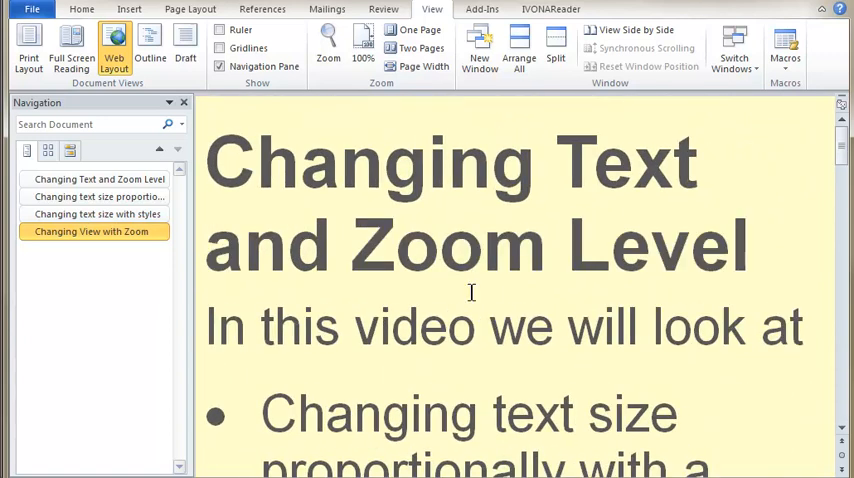
scroll("down", 3)
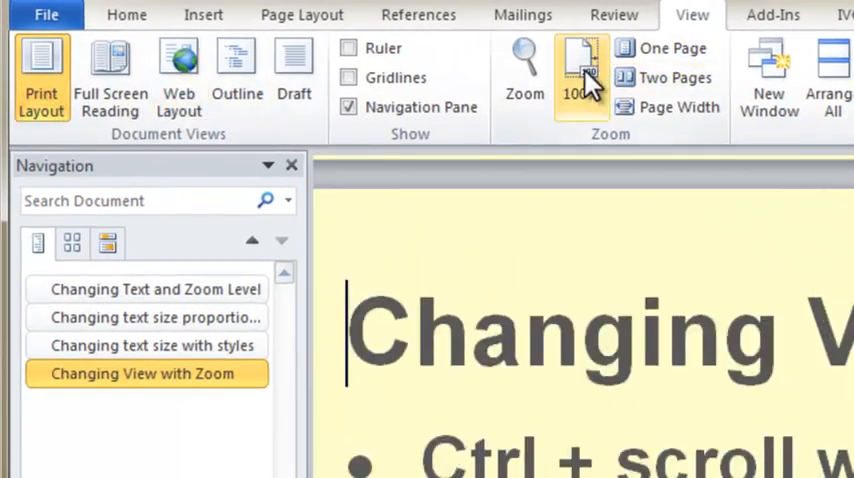
- Set the zoom to Text width again in Print Layout
left_click(524, 76)
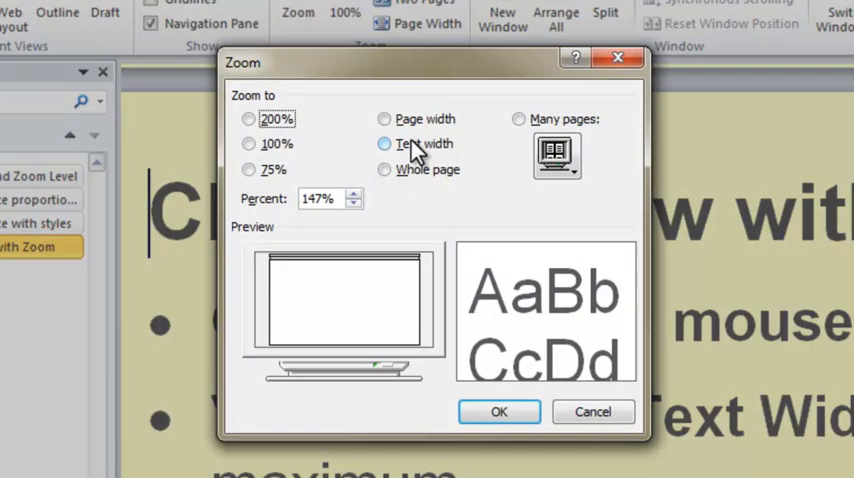
left_click(500, 412)
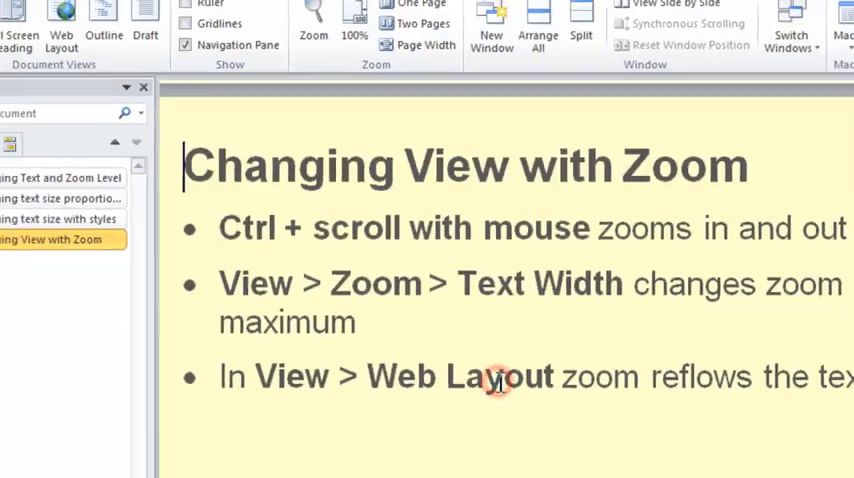